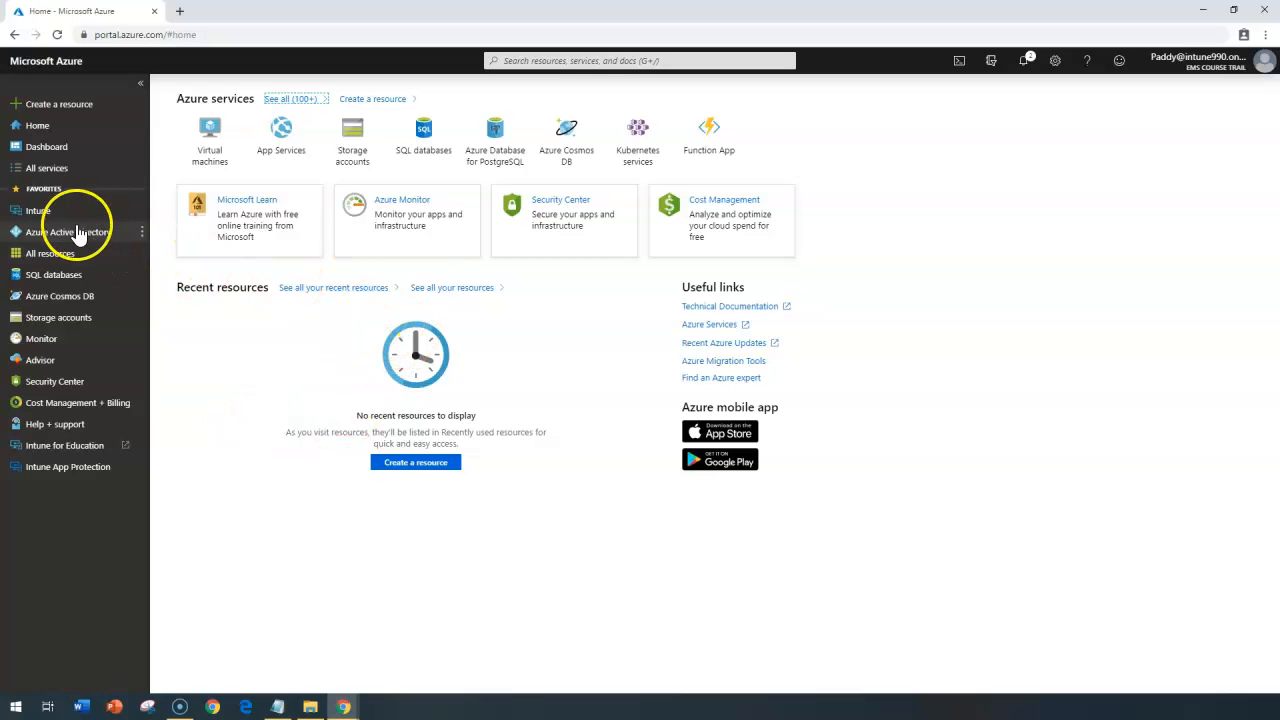
Step: Go from Azure Home into Intune's Client apps and show the Apps list
{"action": "left_click", "coordinate": [38, 210]}
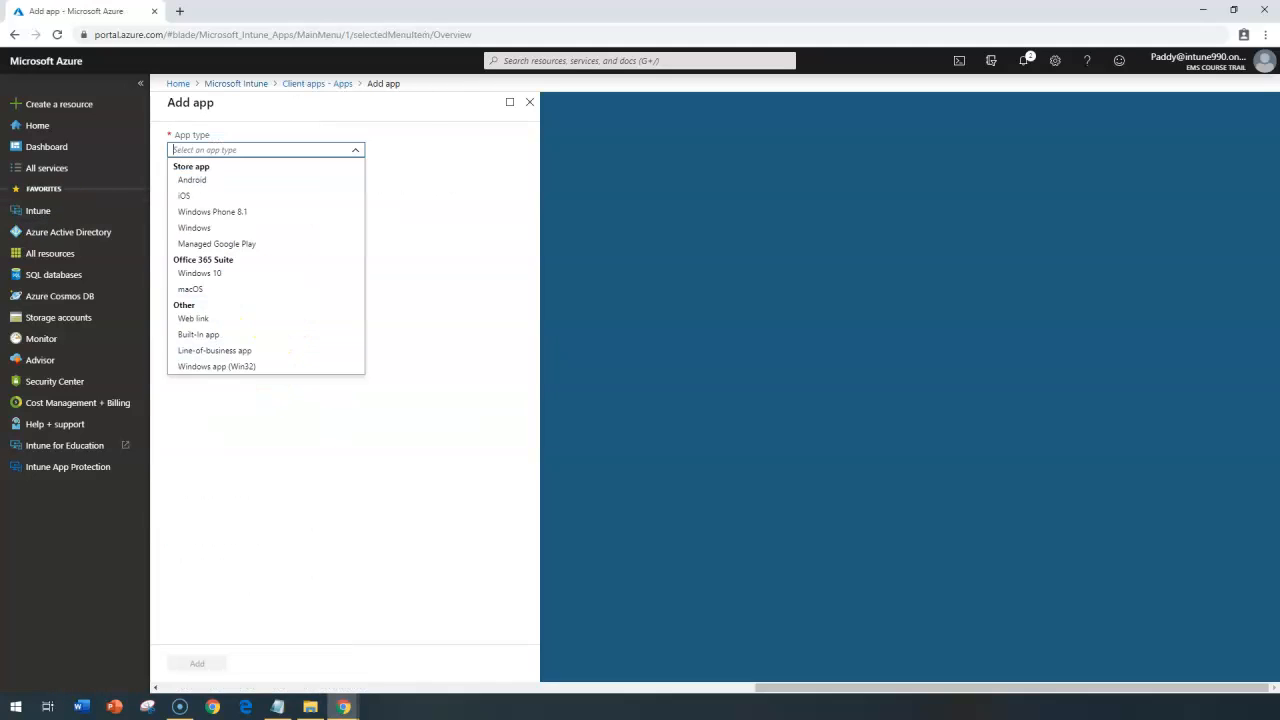
{"action": "mouse_move", "coordinate": [178, 84]}
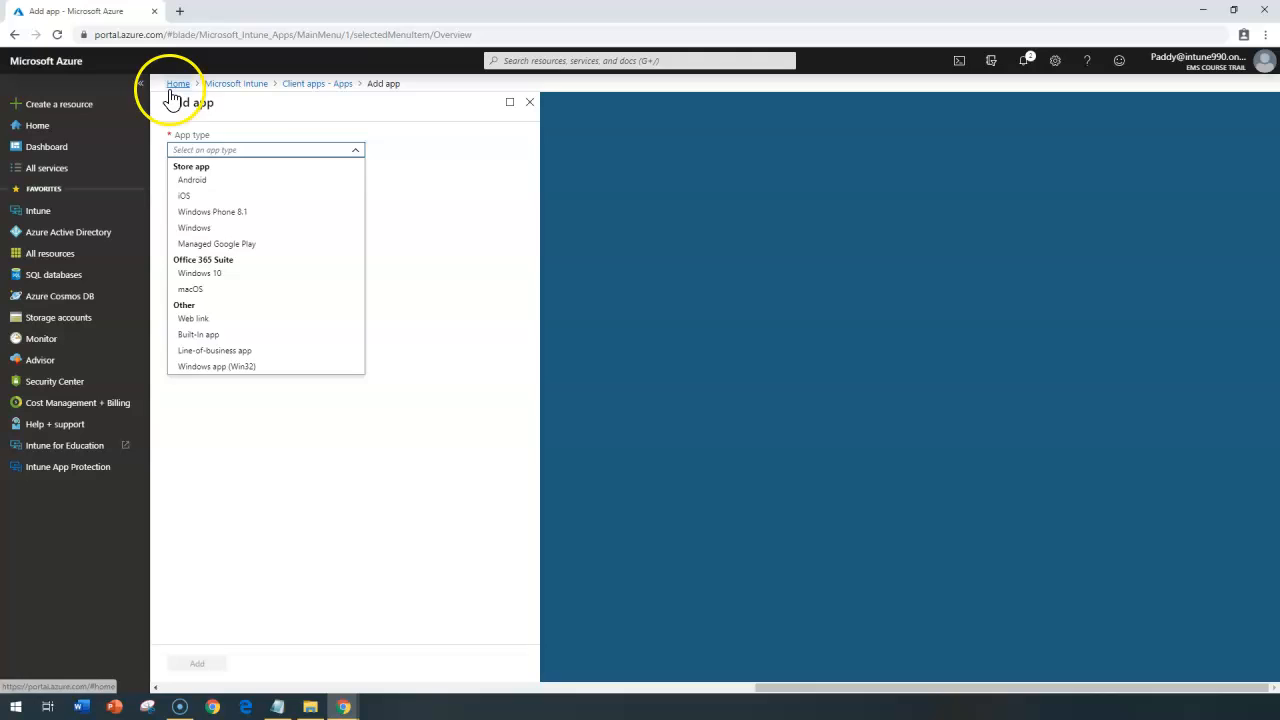
{"action": "left_click", "coordinate": [178, 84]}
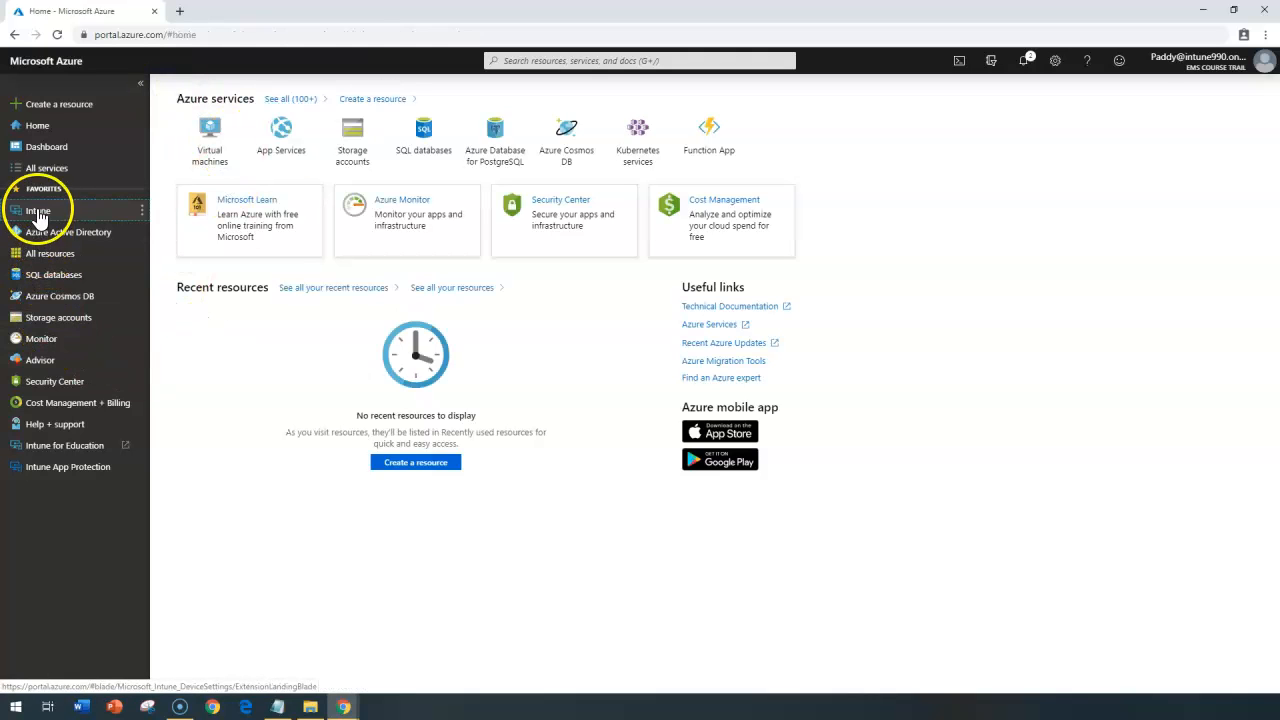
{"action": "left_click", "coordinate": [36, 210]}
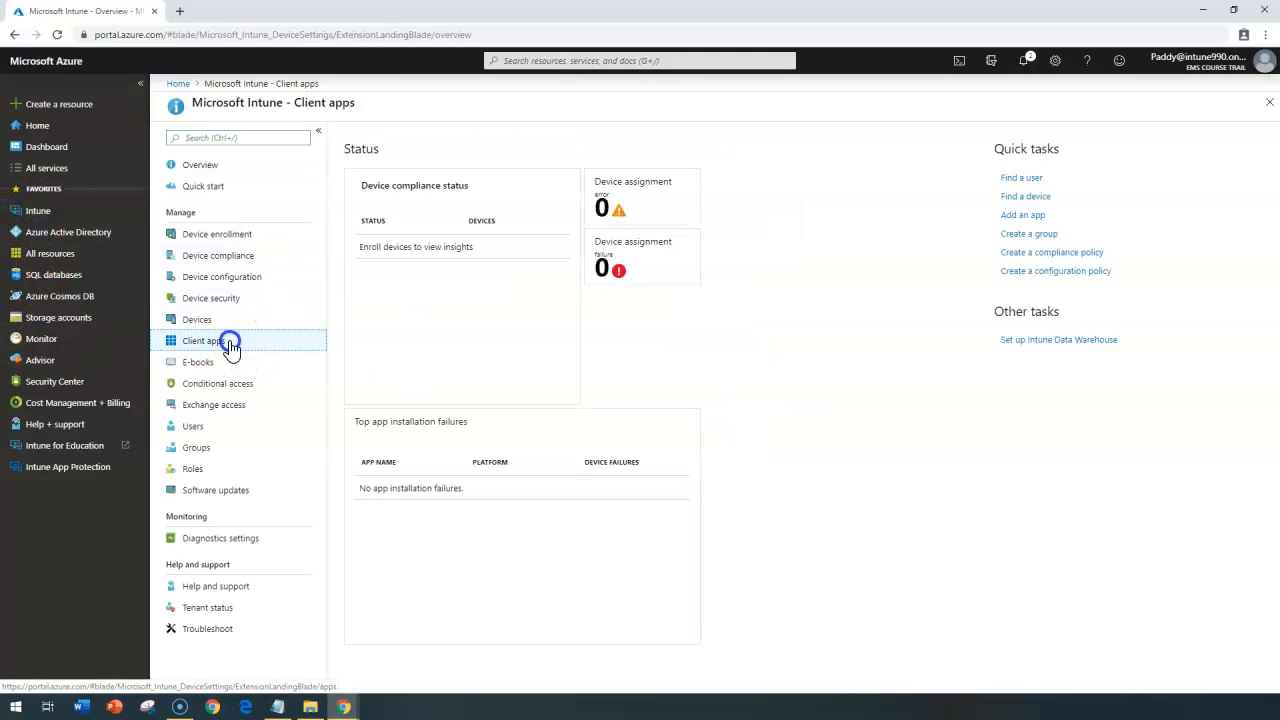
{"action": "left_click", "coordinate": [204, 340]}
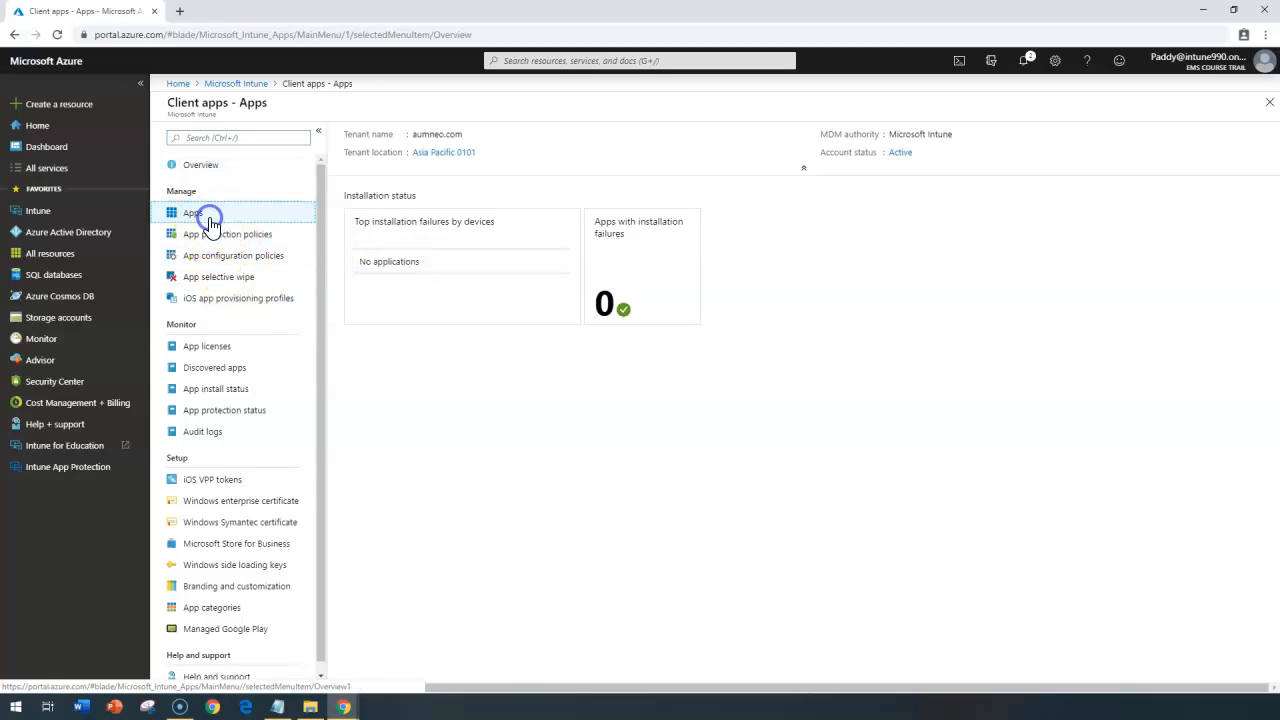
{"action": "left_click", "coordinate": [192, 212]}
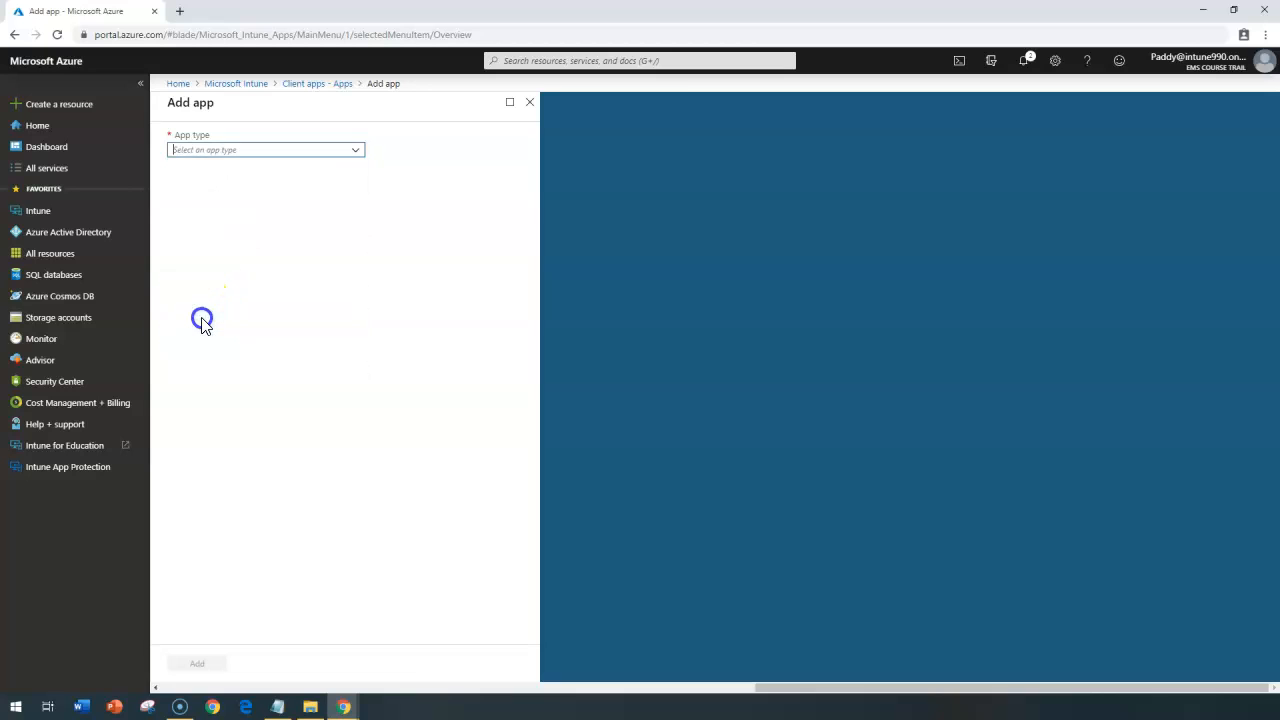
Step: Choose Web link as the app type and bring up its App information form
{"action": "left_click", "coordinate": [264, 148]}
{"action": "type", "text": "Web link"}
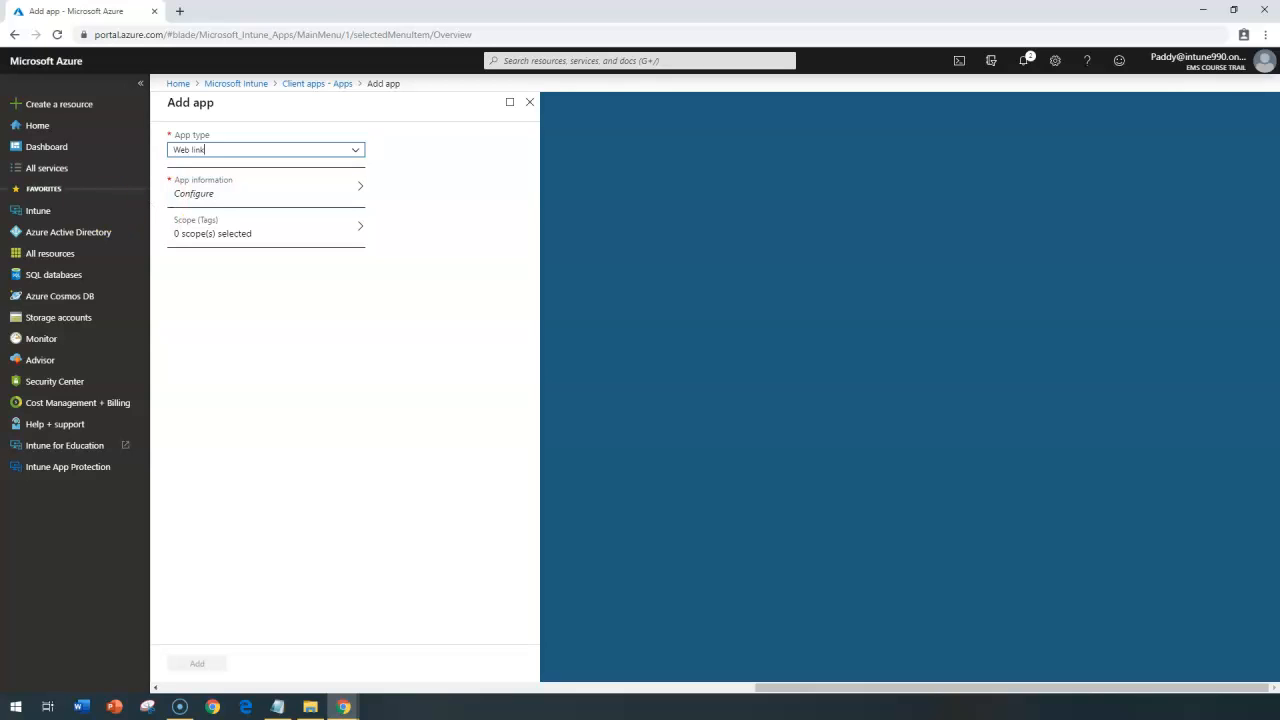
{"action": "left_click", "coordinate": [264, 186]}
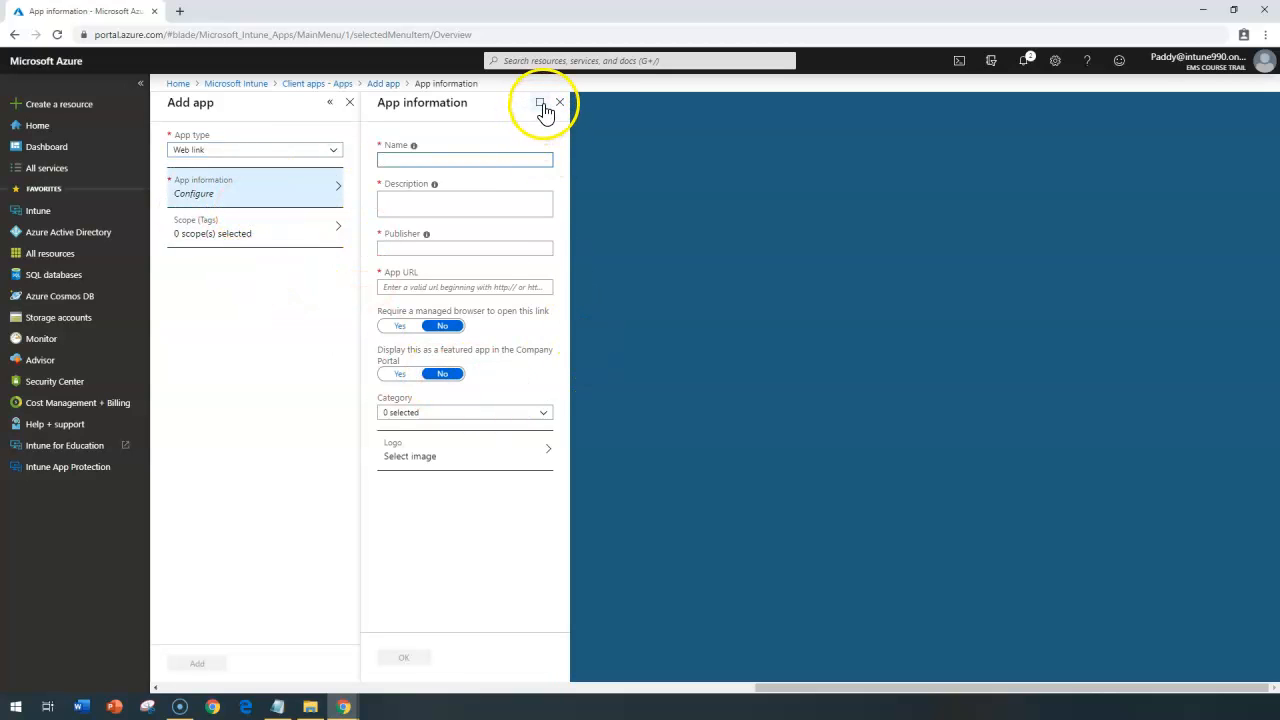
Step: Expand the blank Web link App information form to full width for review
{"action": "left_click", "coordinate": [540, 104]}
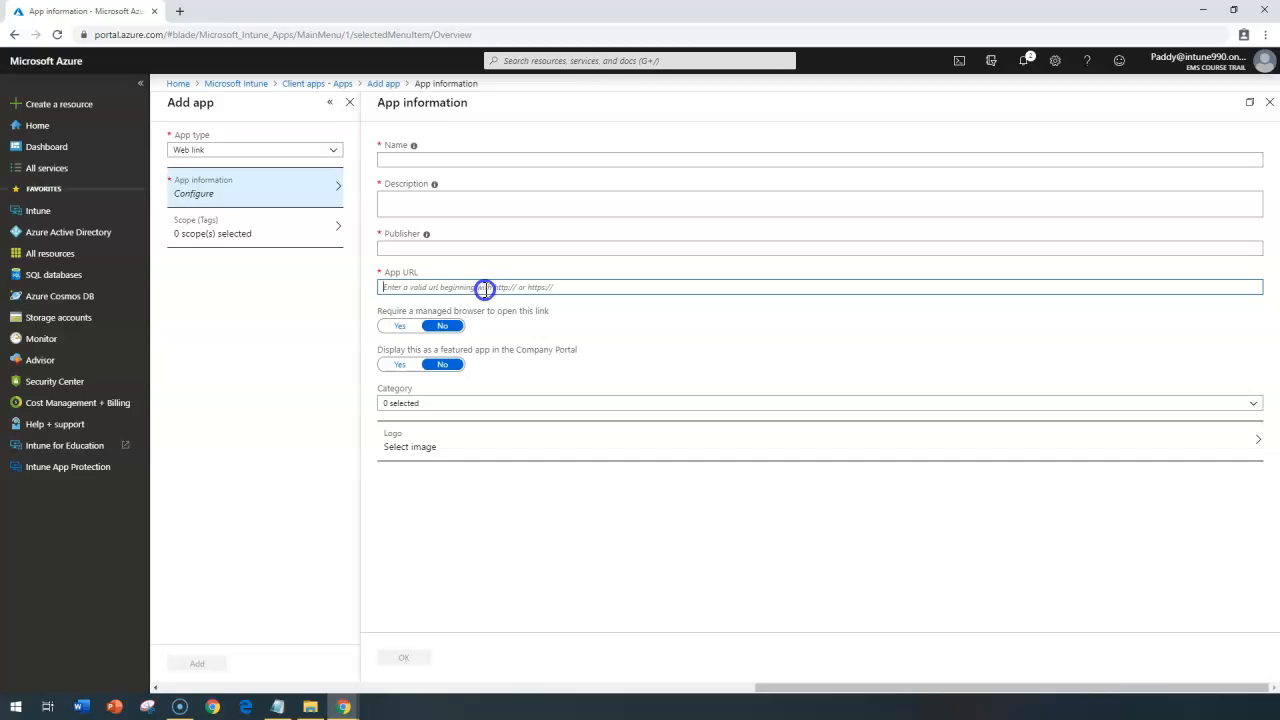
{"action": "mouse_move", "coordinate": [568, 292]}
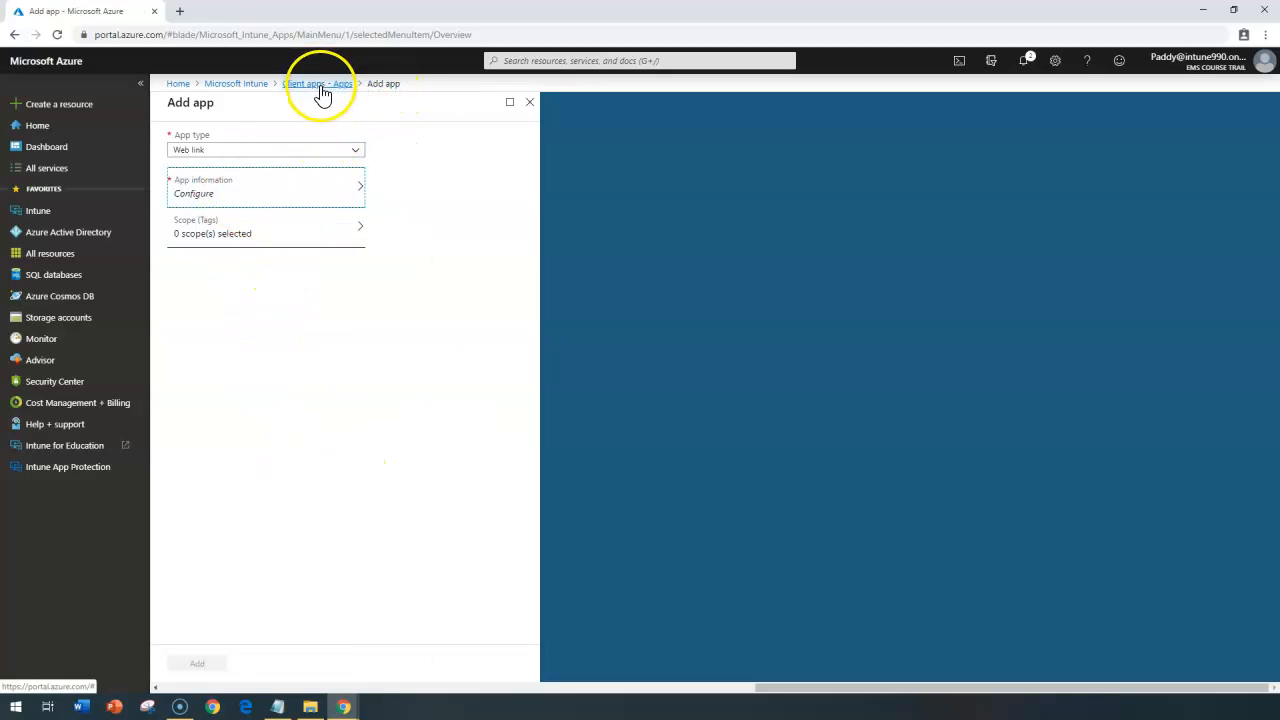
Step: Return to Client apps, start a new Add app and choose Built-in app as its type
{"action": "left_click", "coordinate": [318, 84]}
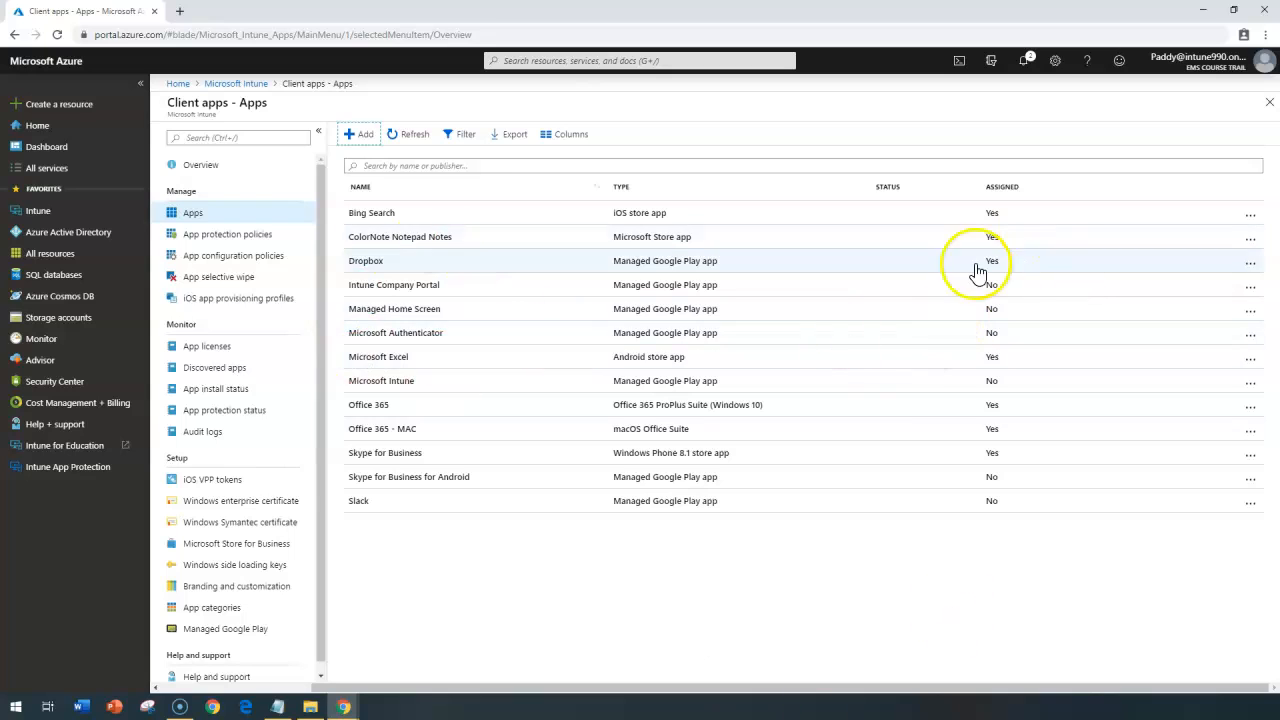
{"action": "mouse_move", "coordinate": [728, 24]}
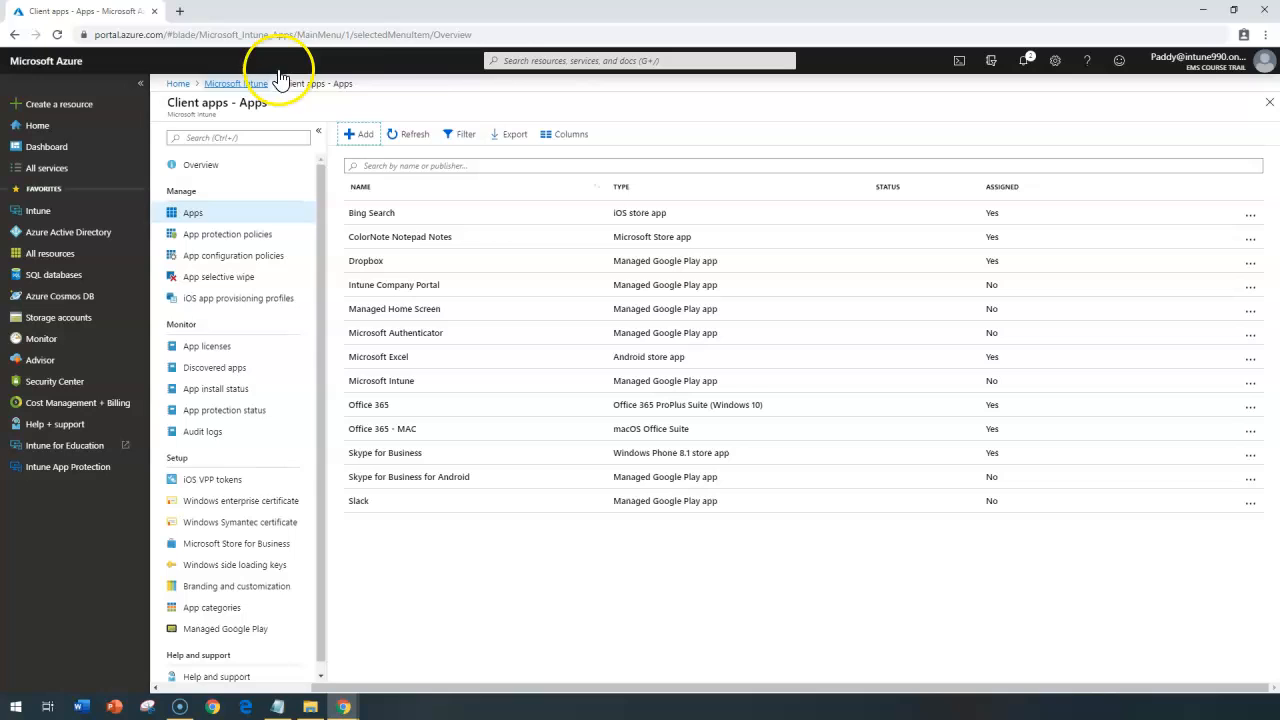
{"action": "left_click", "coordinate": [360, 134]}
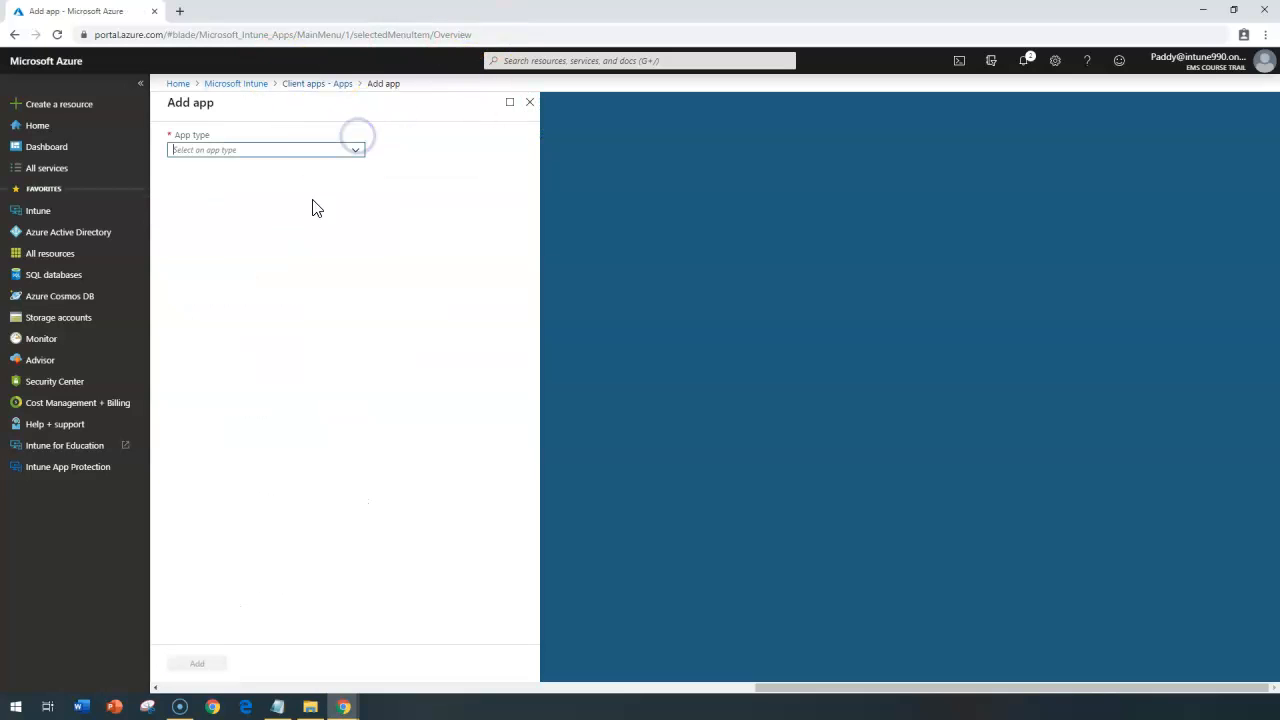
{"action": "left_click", "coordinate": [264, 148]}
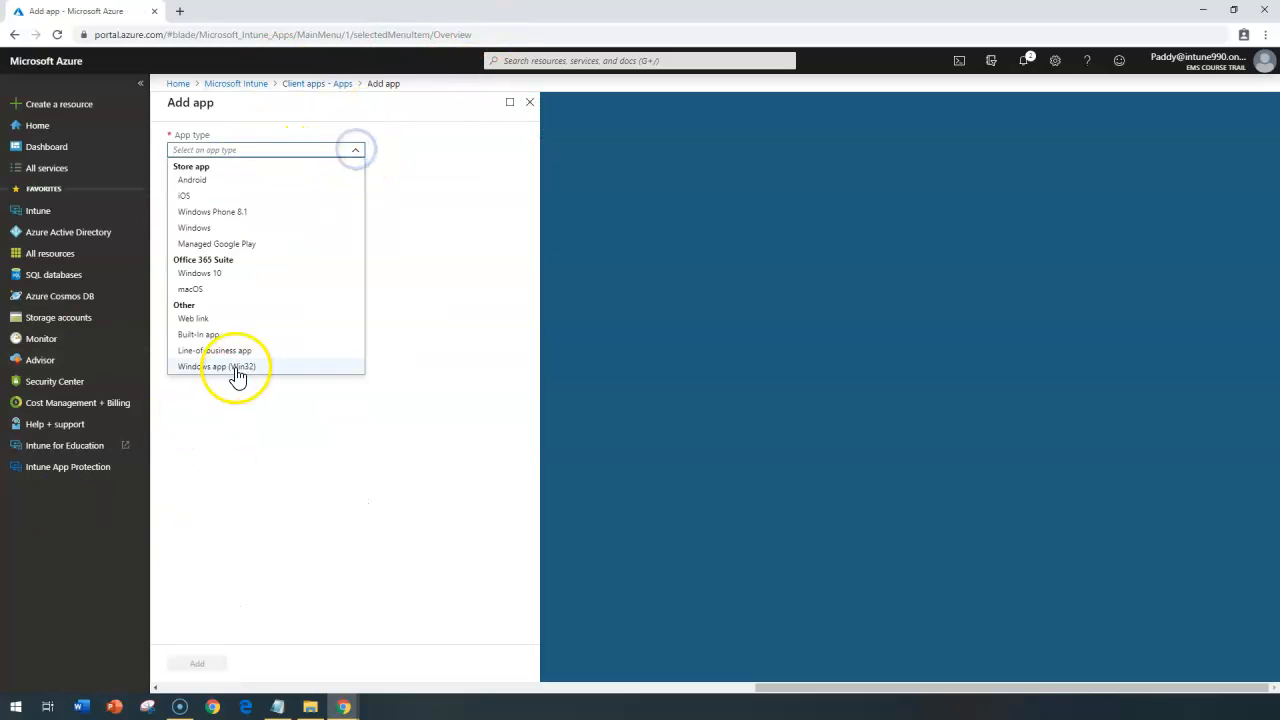
{"action": "mouse_move", "coordinate": [240, 344]}
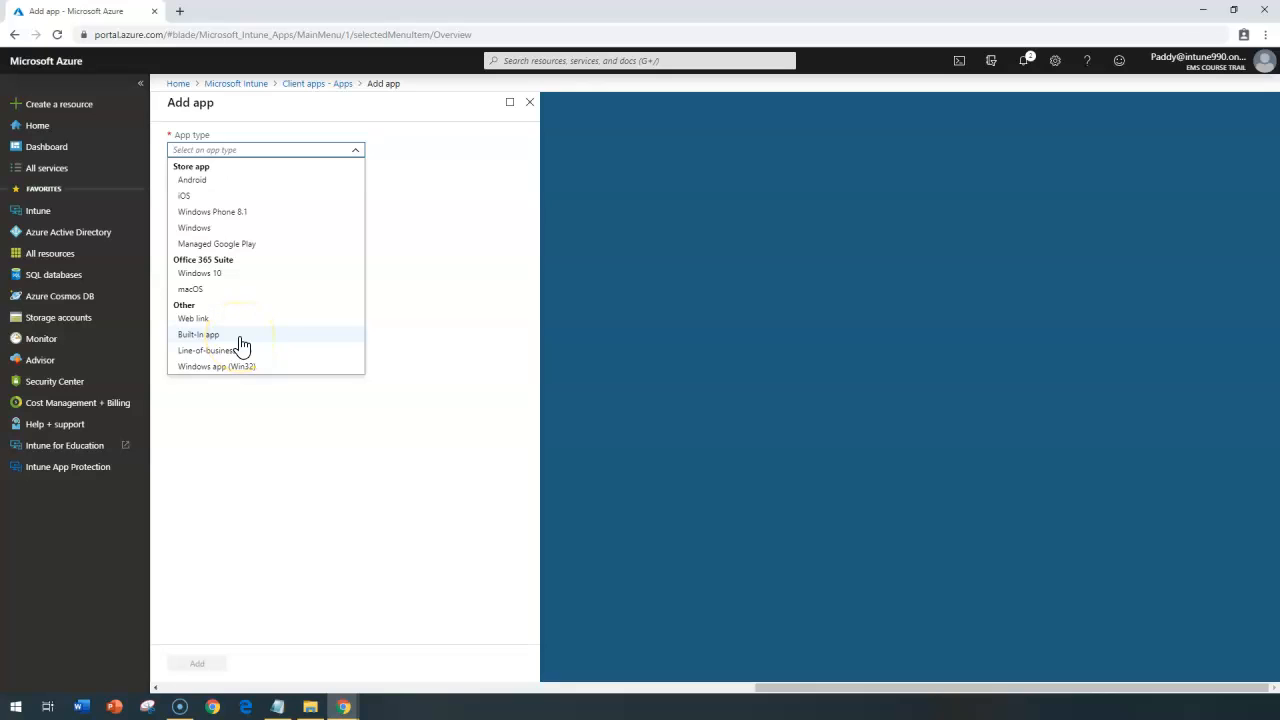
{"action": "left_click", "coordinate": [198, 334]}
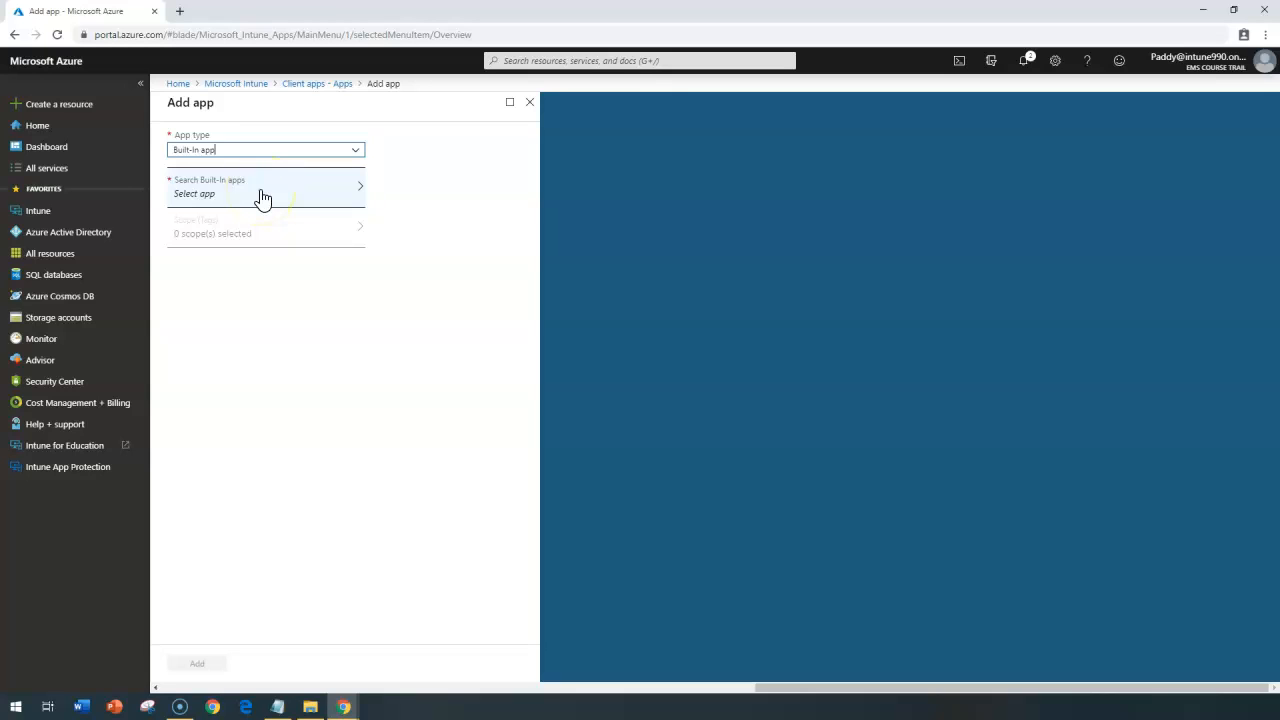
Step: Tick Edge (iOS) in the built-in apps list so the form shows 1 App Selected
{"action": "left_click", "coordinate": [264, 192]}
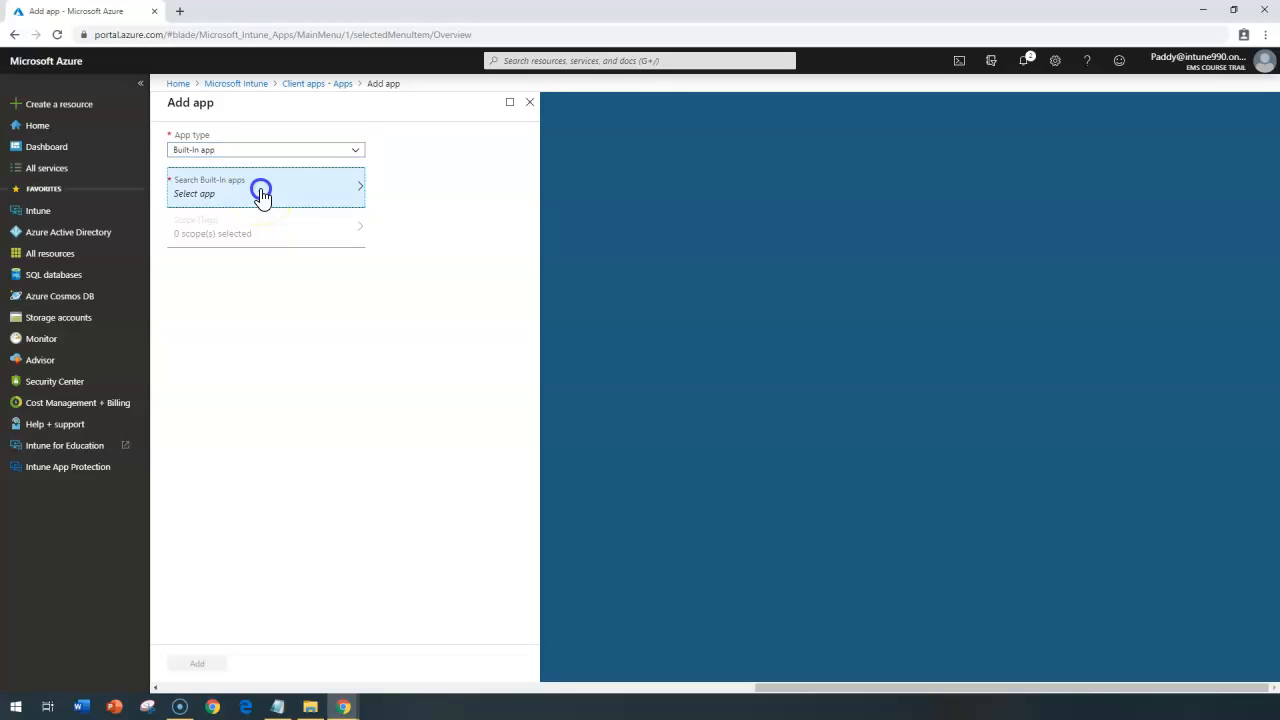
{"action": "left_click", "coordinate": [262, 190]}
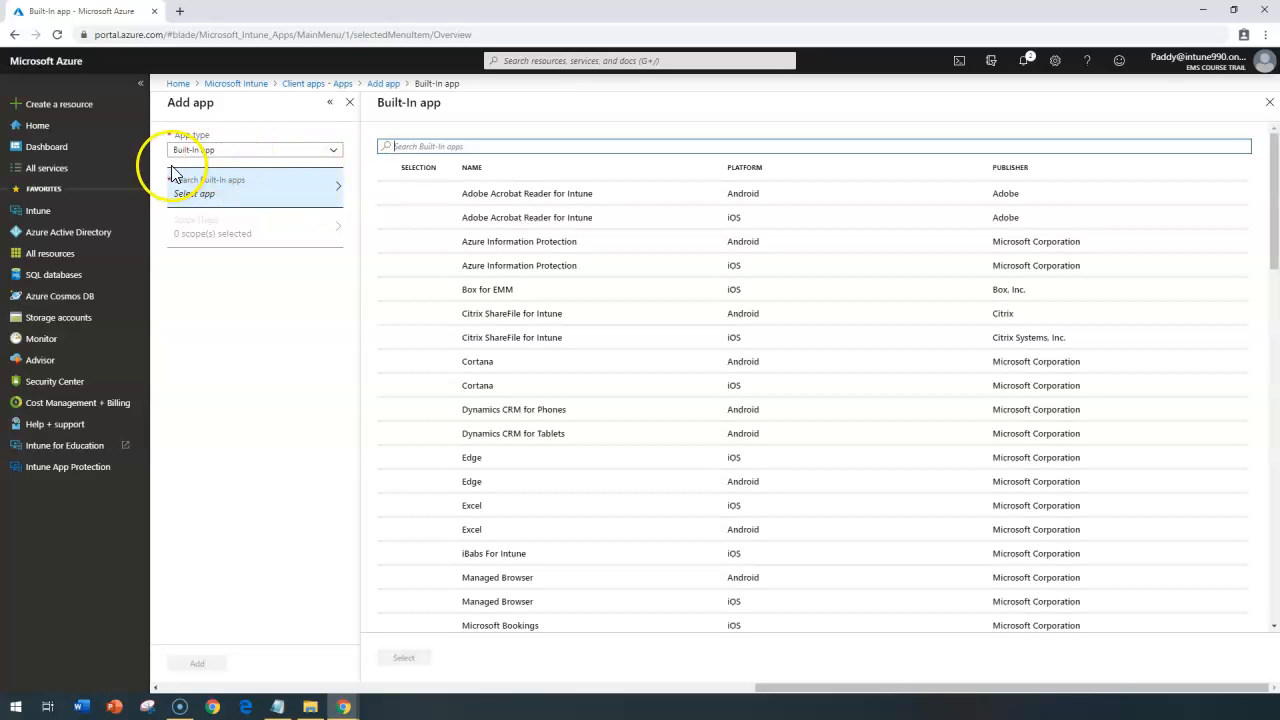
{"action": "mouse_move", "coordinate": [750, 336]}
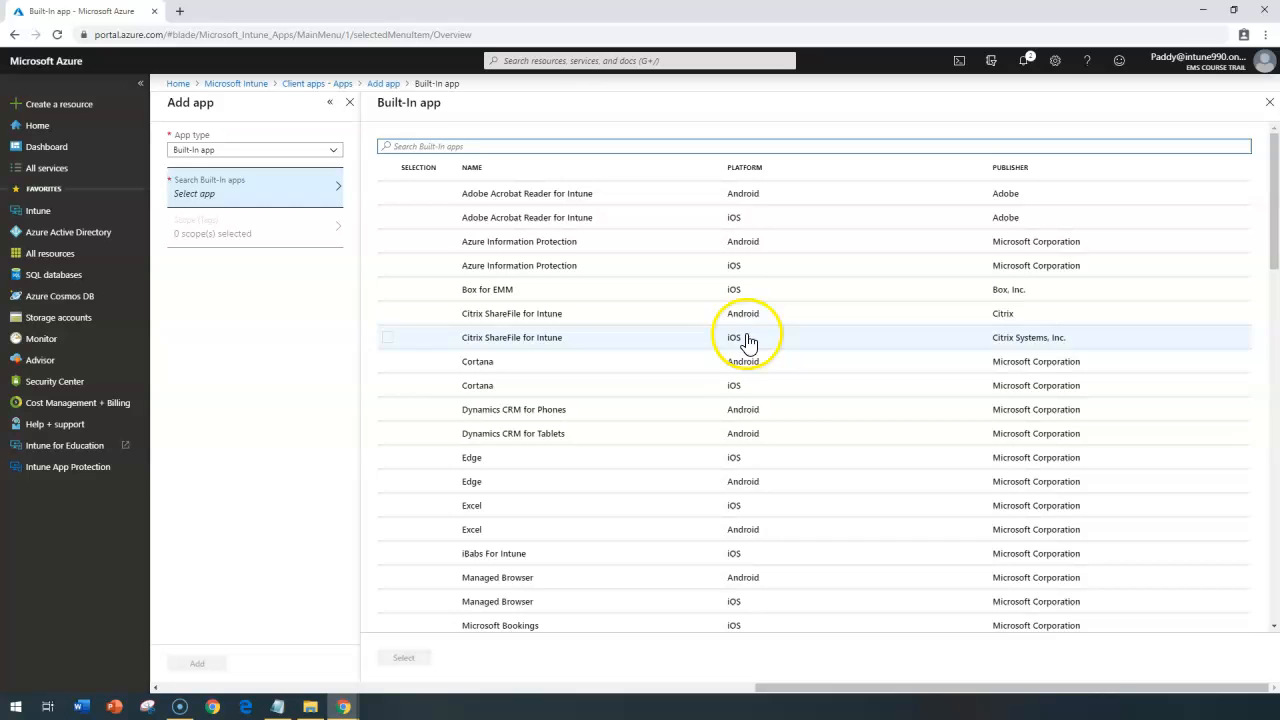
{"action": "scroll", "scroll_direction": "down", "scroll_amount": 3}
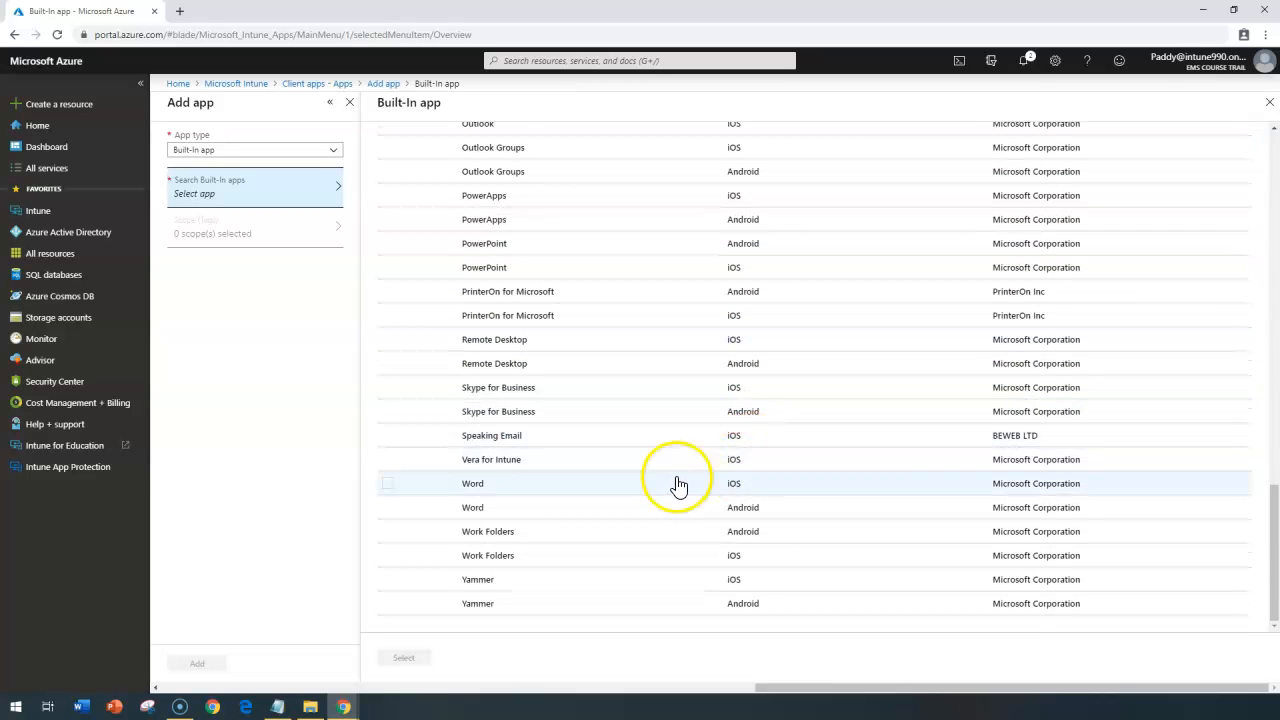
{"action": "scroll", "scroll_direction": "up", "scroll_amount": 3}
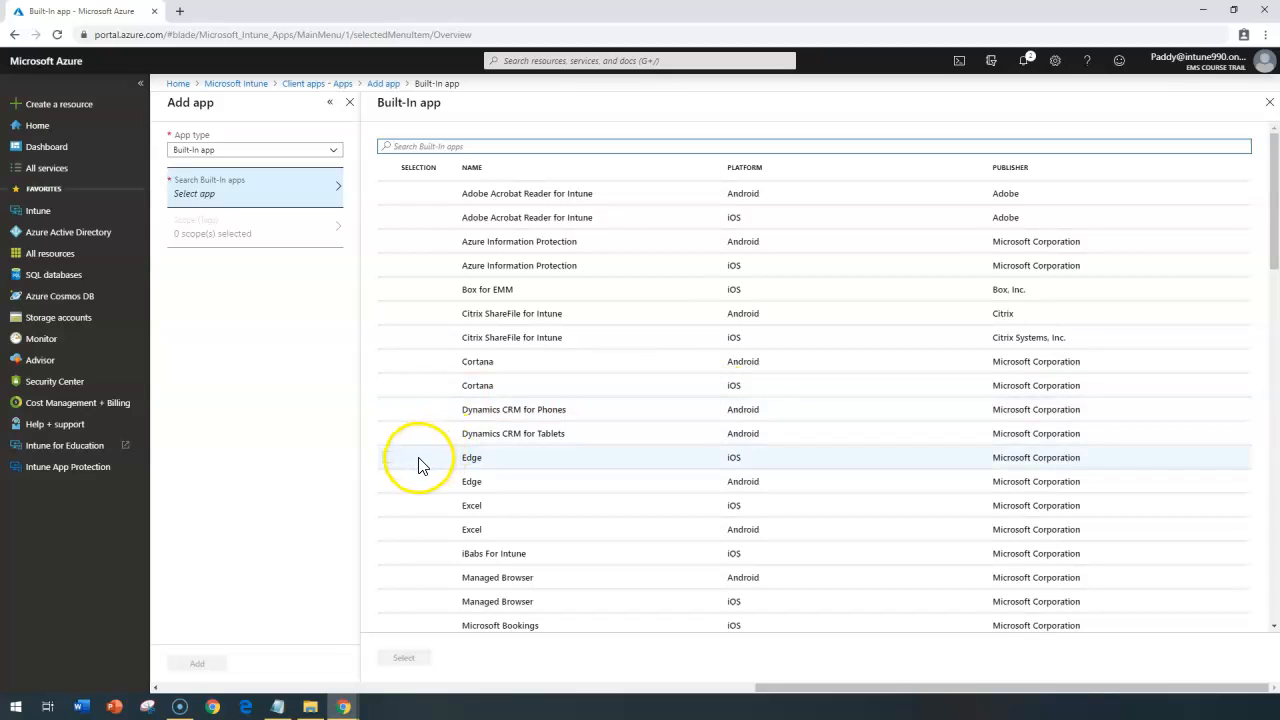
{"action": "left_click", "coordinate": [388, 456]}
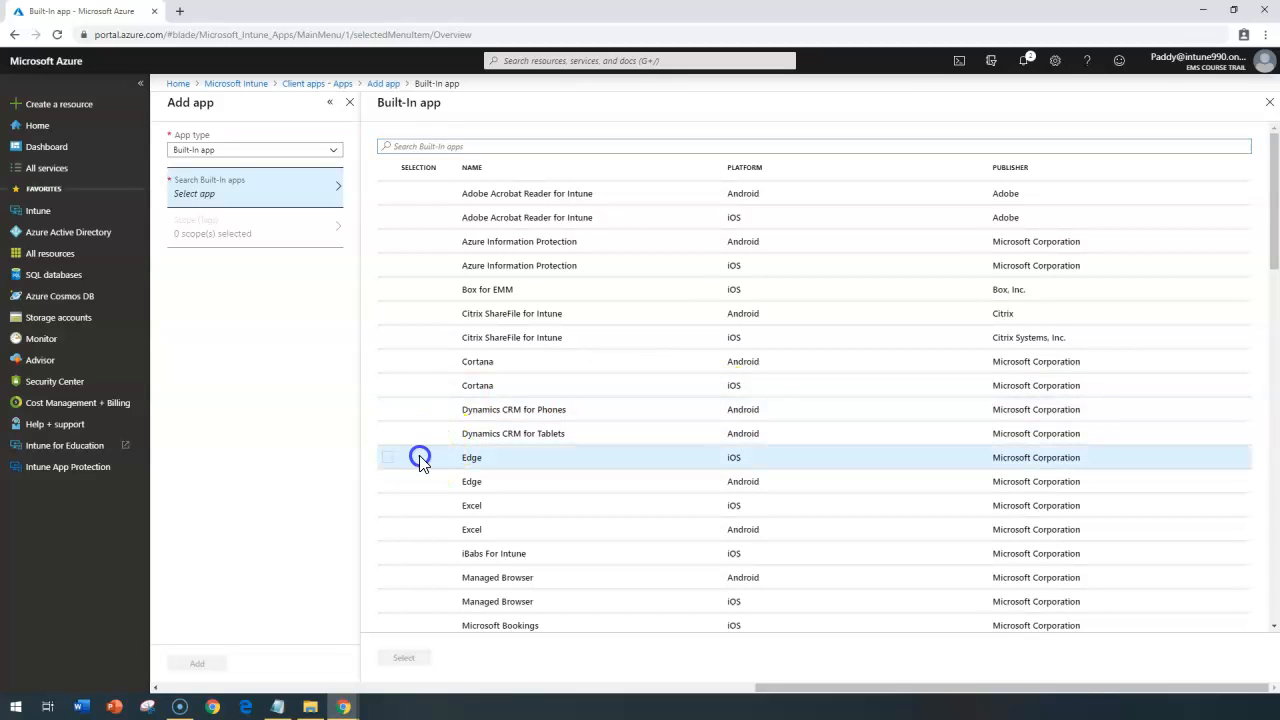
{"action": "left_click", "coordinate": [388, 456]}
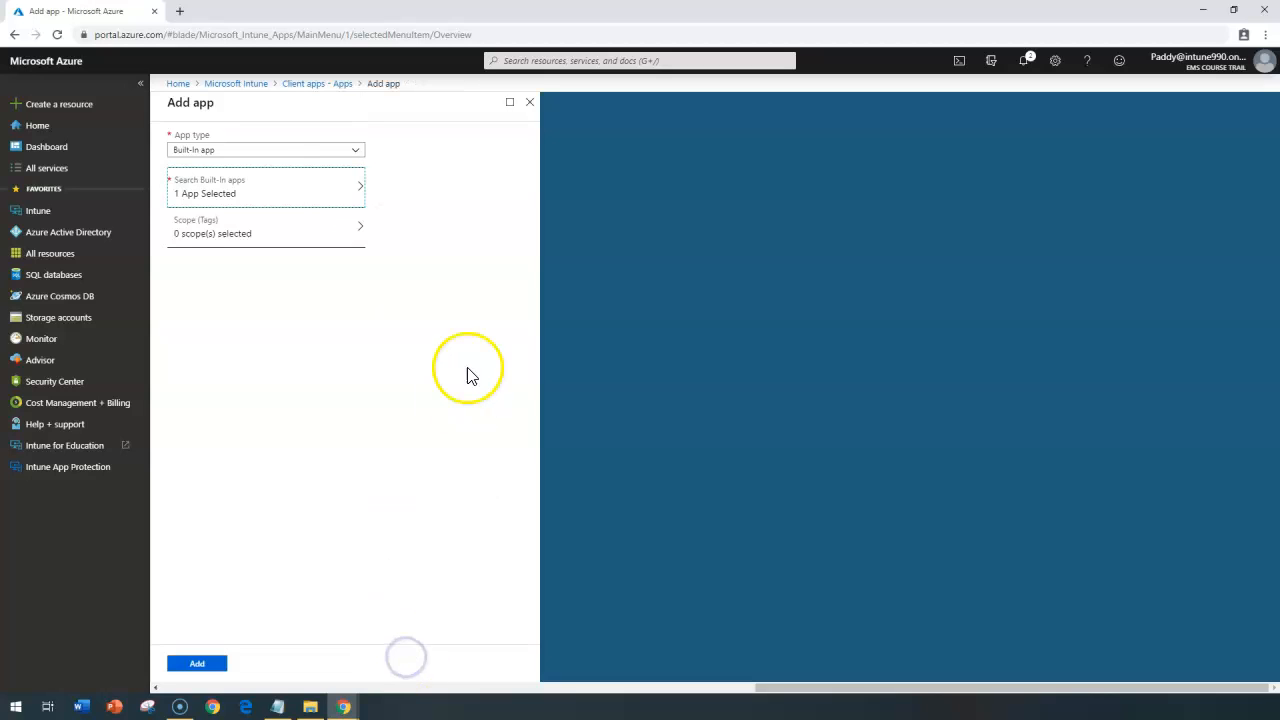
Step: Create the Edge iOS app and go to its Assignments to add a group
{"action": "left_click", "coordinate": [196, 664]}
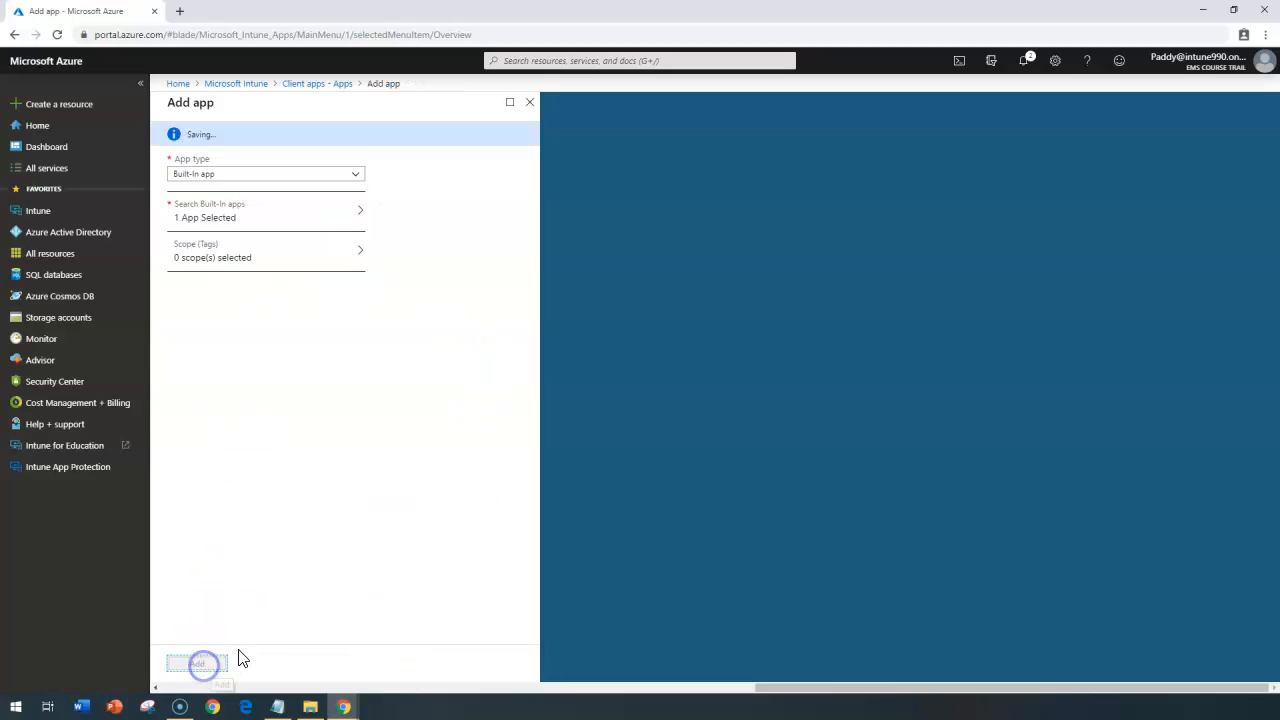
{"action": "left_click", "coordinate": [196, 664]}
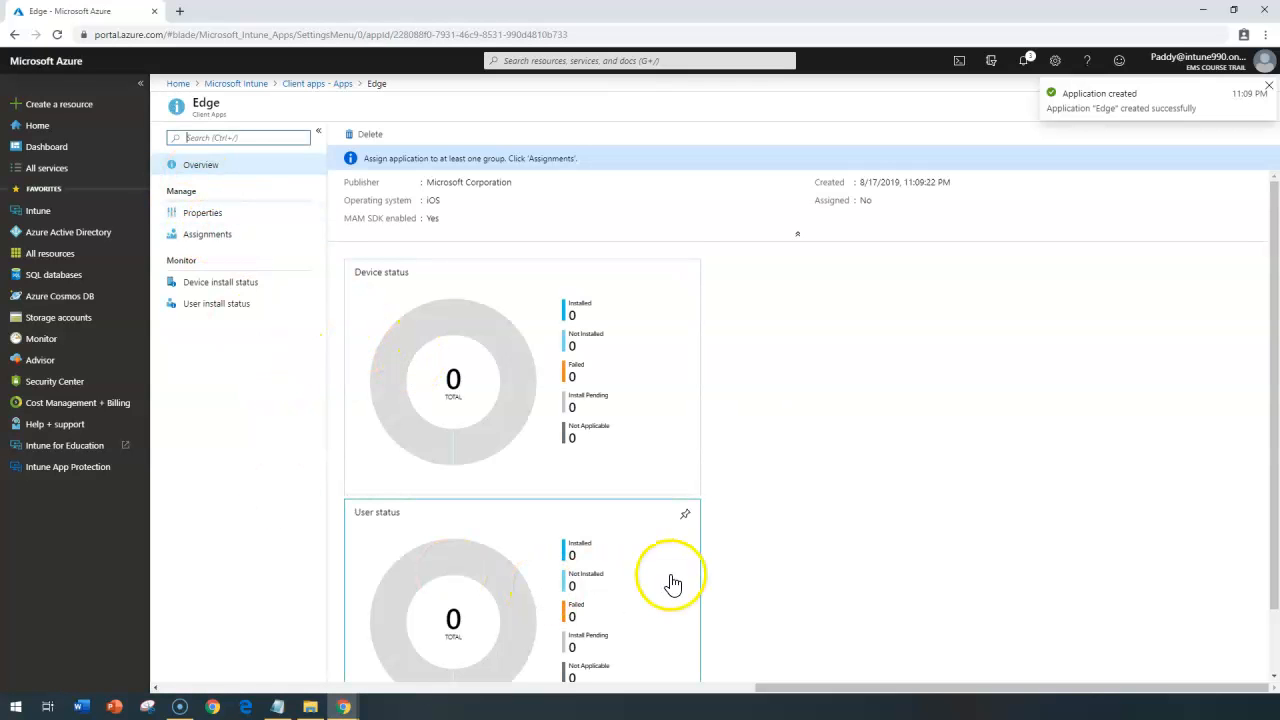
{"action": "left_click", "coordinate": [208, 234]}
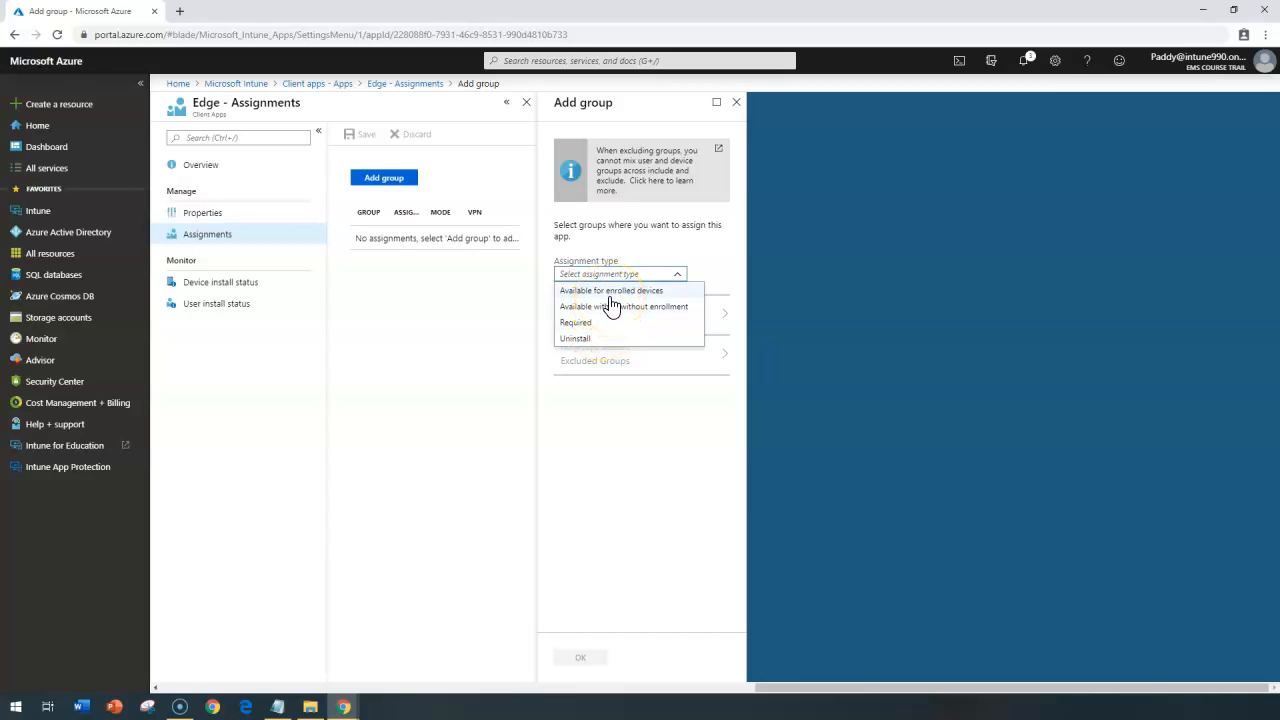
Step: Assign Edge as Available for enrolled devices to the All iOS Specific Group
{"action": "left_click", "coordinate": [610, 290]}
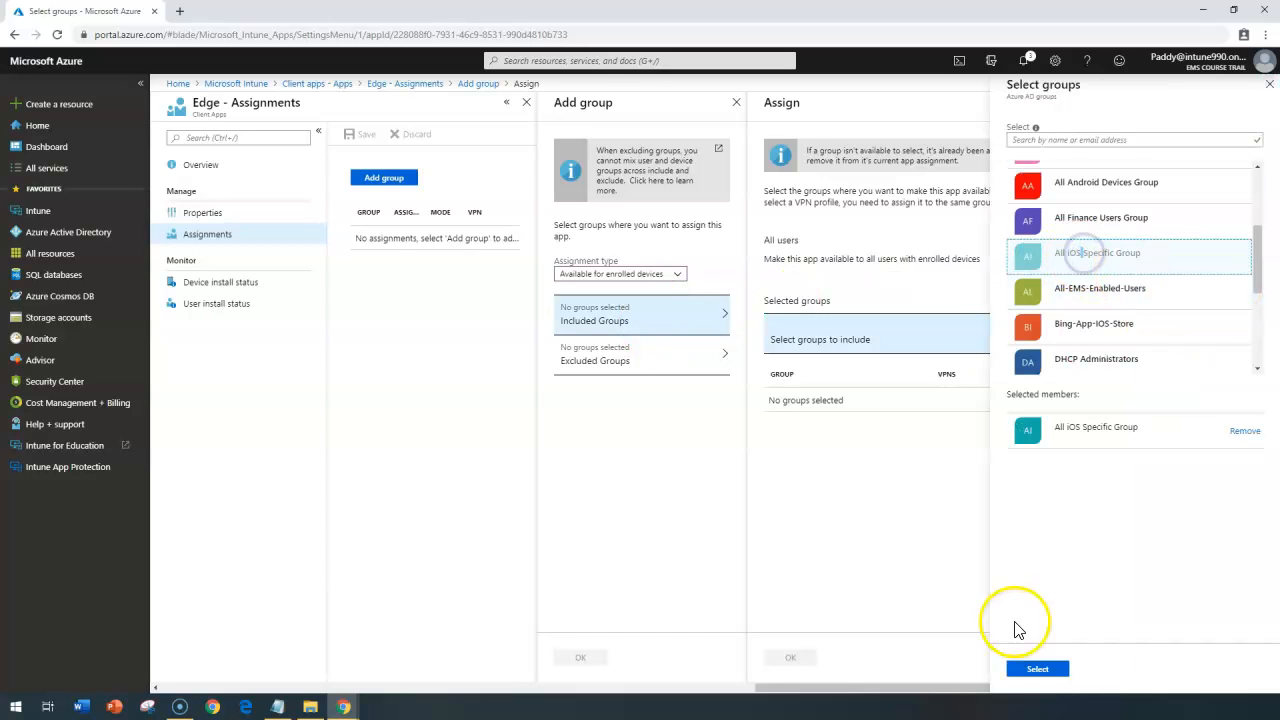
{"action": "left_click", "coordinate": [1036, 668]}
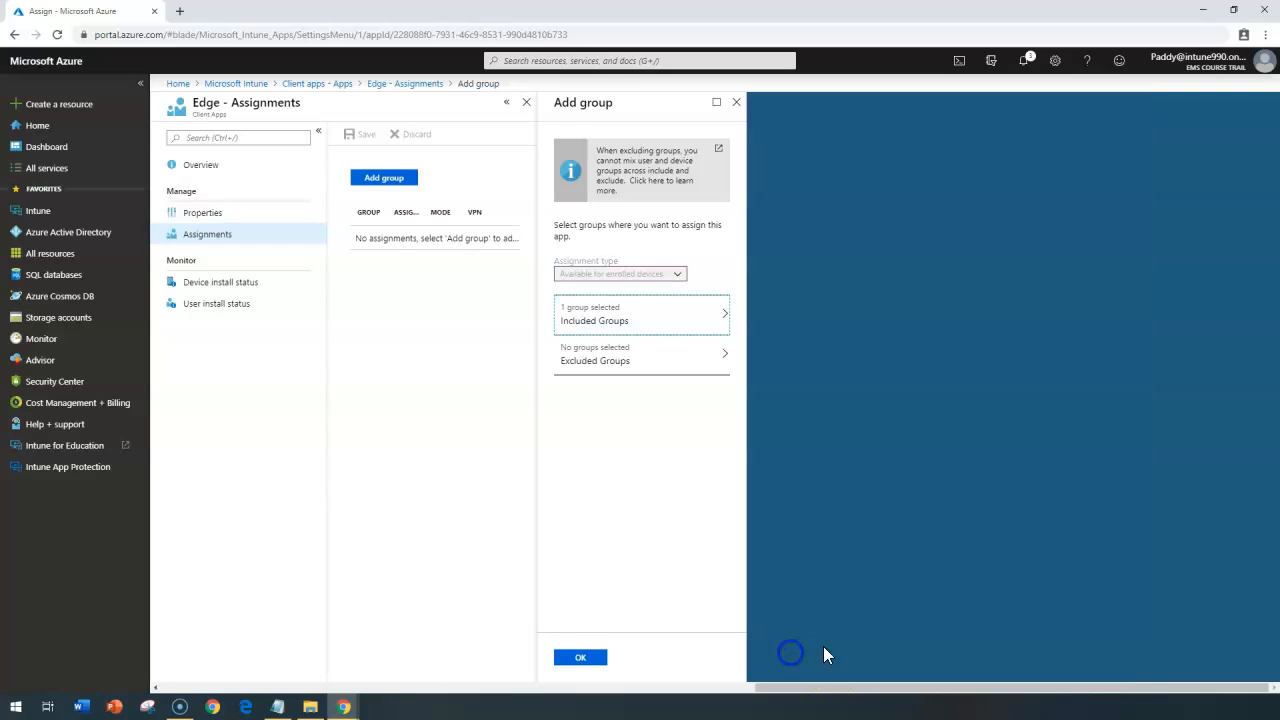
{"action": "left_click", "coordinate": [580, 656]}
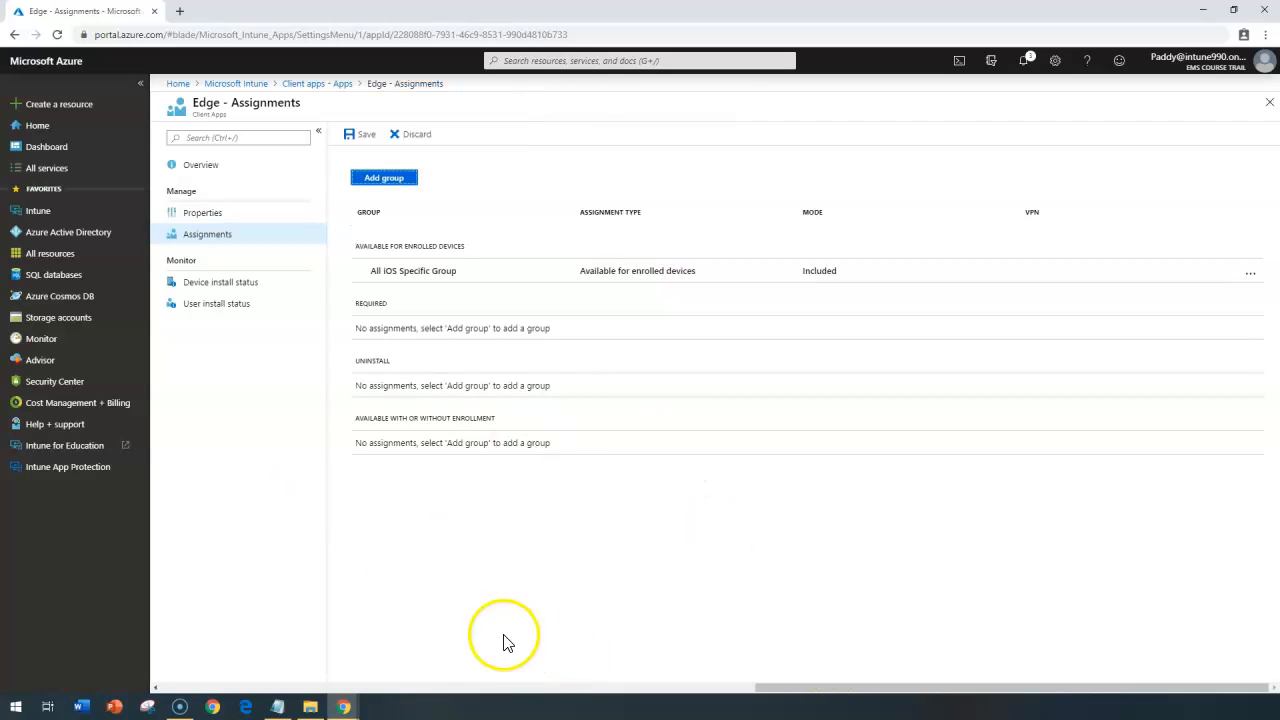
Step: Save Edge's assignments and scroll back to the Client apps list
{"action": "left_click", "coordinate": [360, 134]}
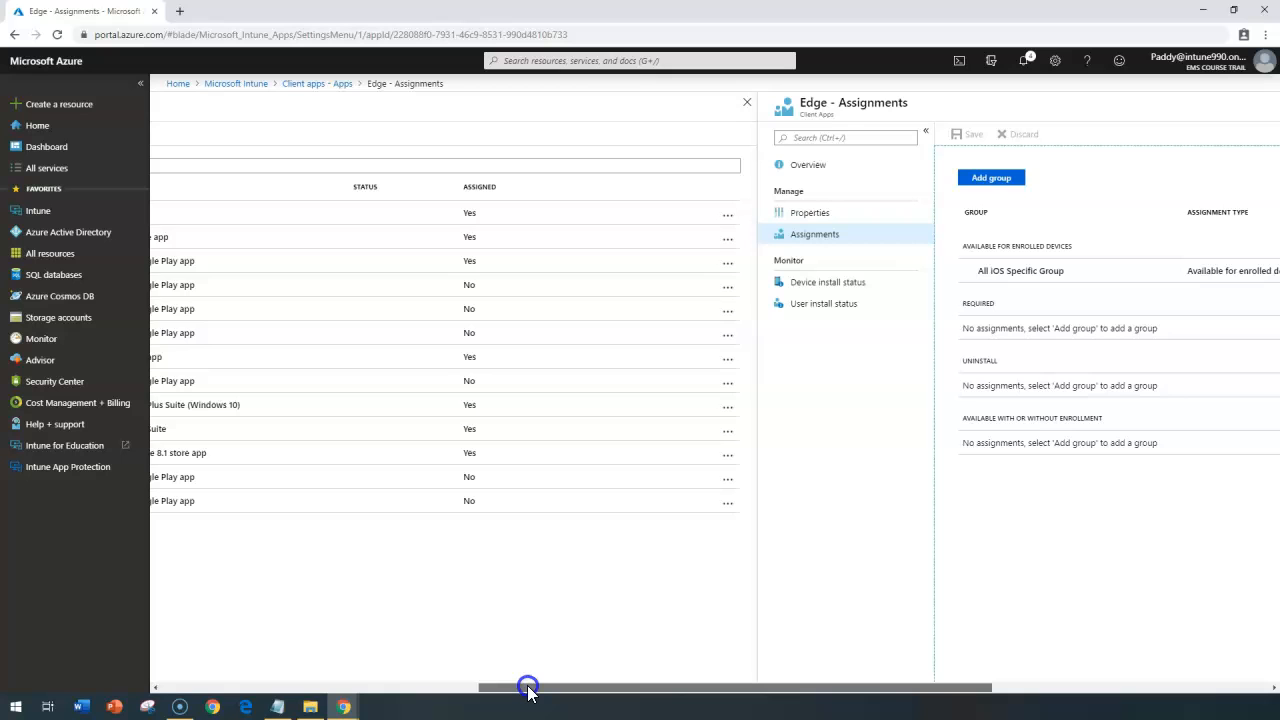
{"action": "left_click_drag", "start_coordinate": [528, 688], "coordinate": [500, 688]}
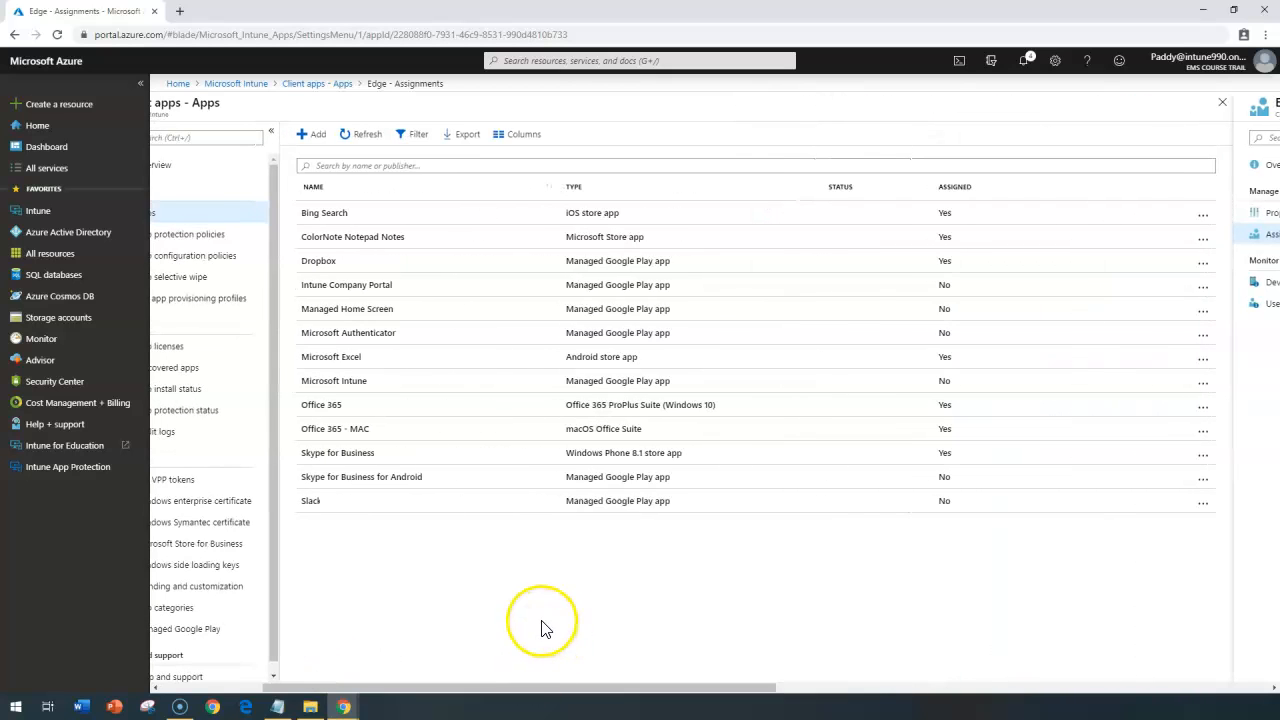
{"action": "mouse_move", "coordinate": [546, 628]}
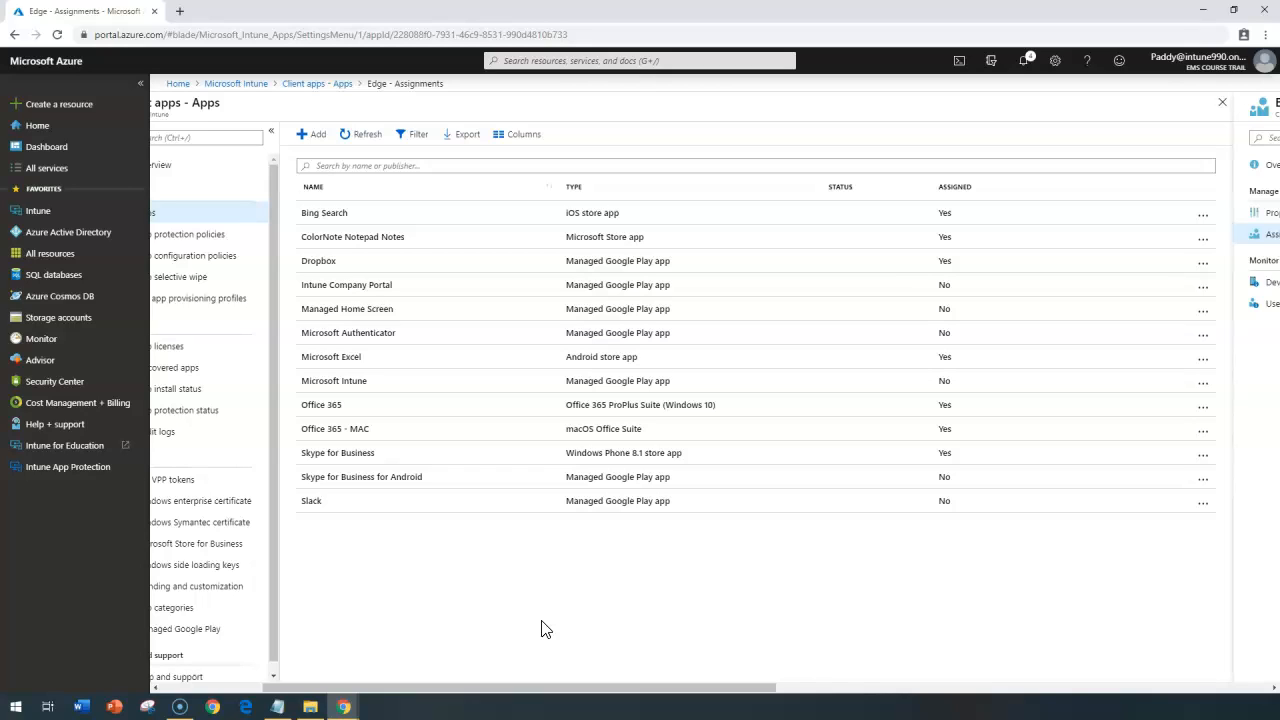
{"action": "mouse_move", "coordinate": [36, 568]}
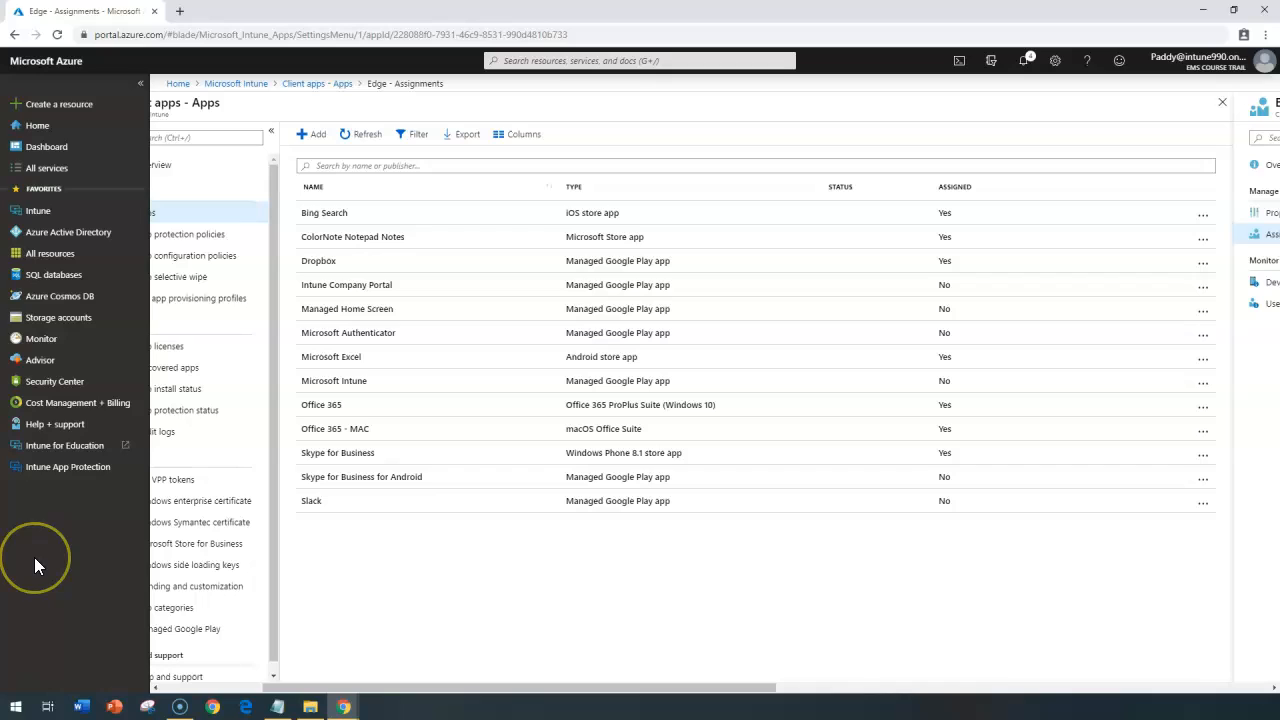